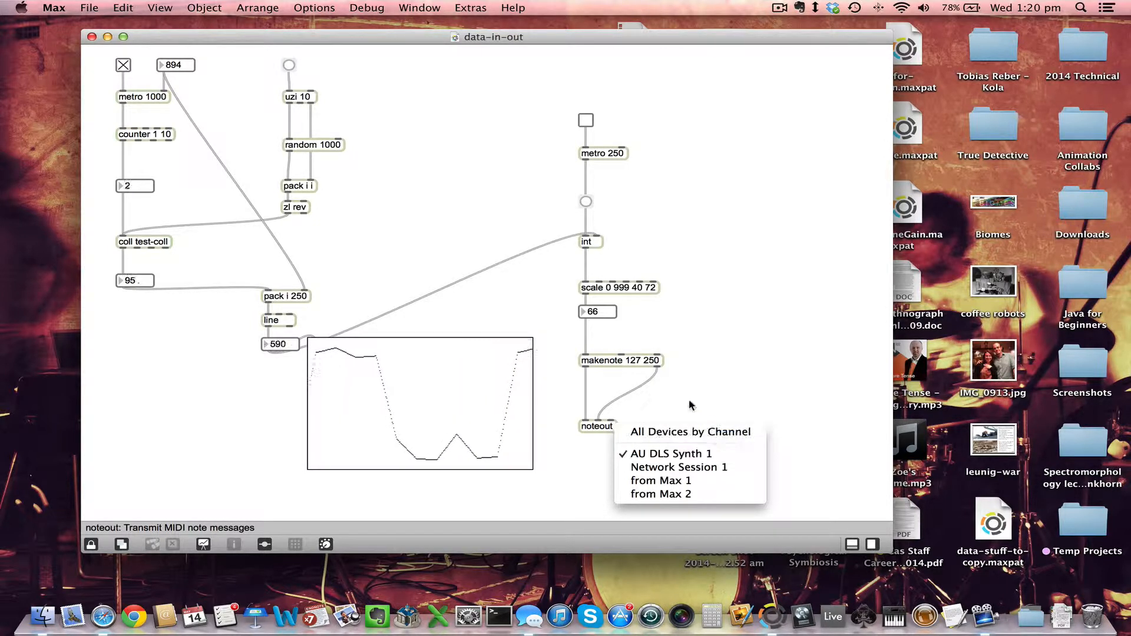
# Step: Route noteout's MIDI destination to the 'from Max 1' port instead of AU DLS Synth 1
pyautogui.click(570, 443)
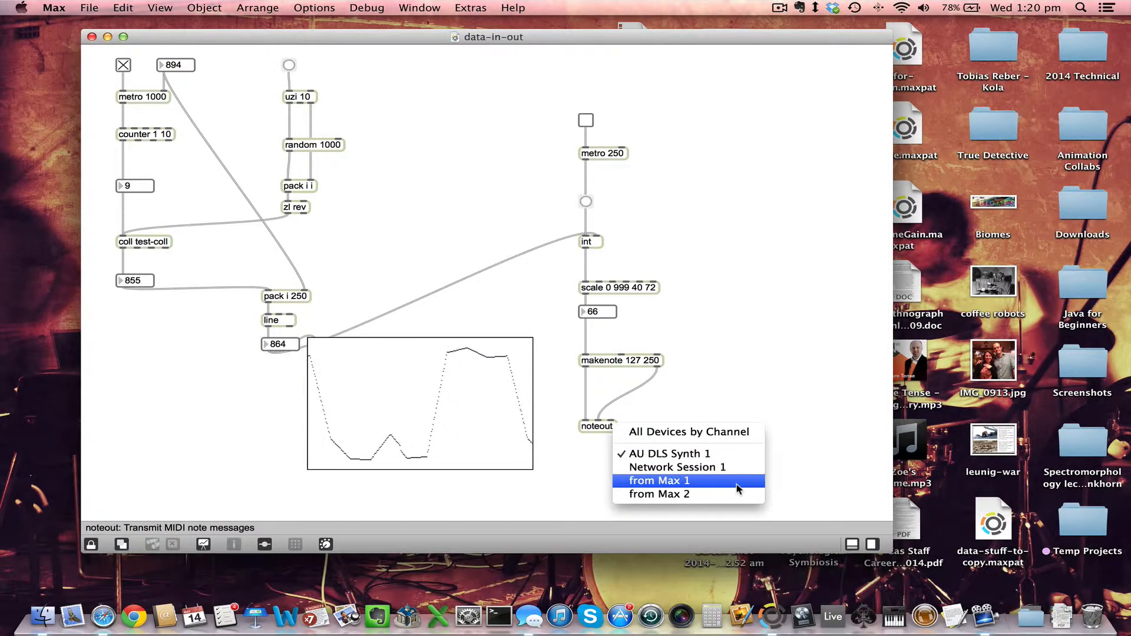
pyautogui.click(659, 480)
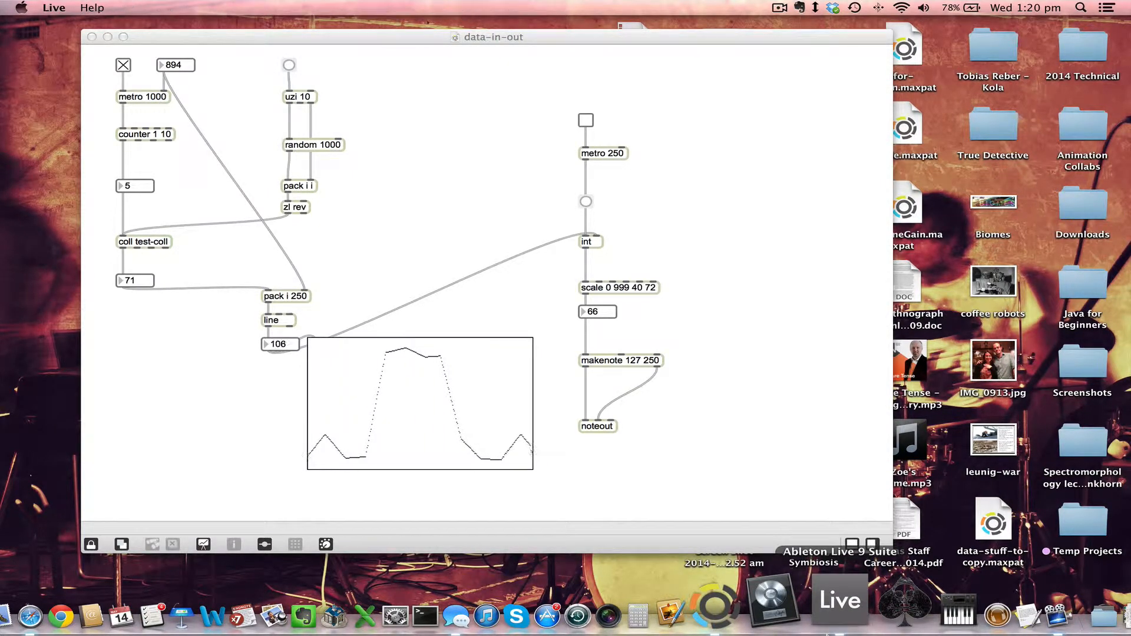
# Step: Load the recent dumb-sonification.als set in Ableton Live
pyautogui.click(836, 600)
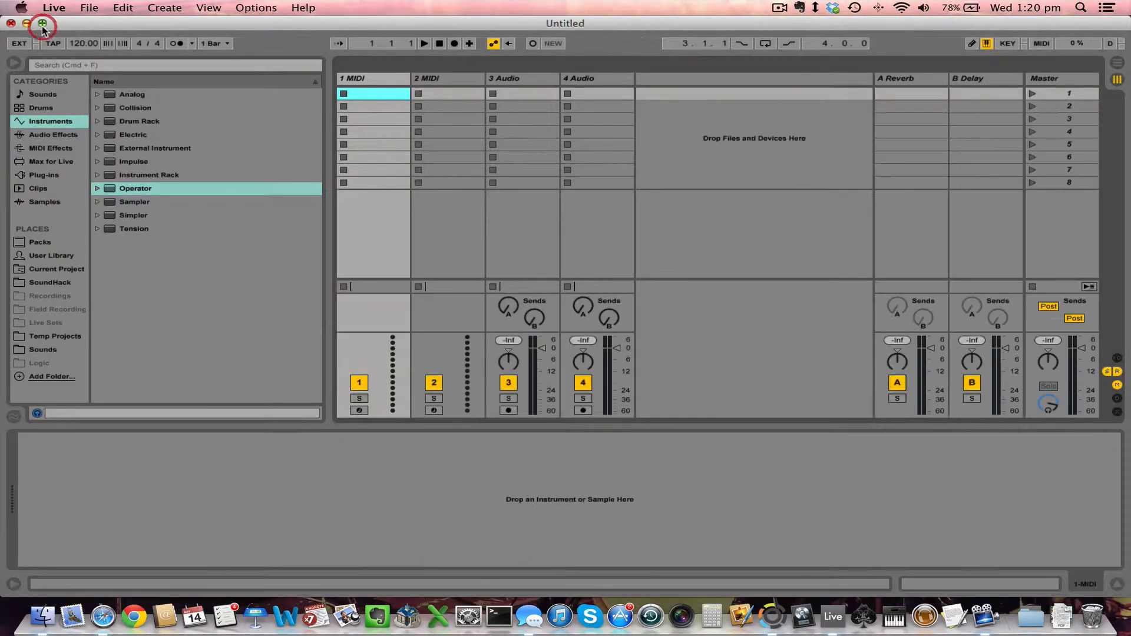
pyautogui.click(89, 7)
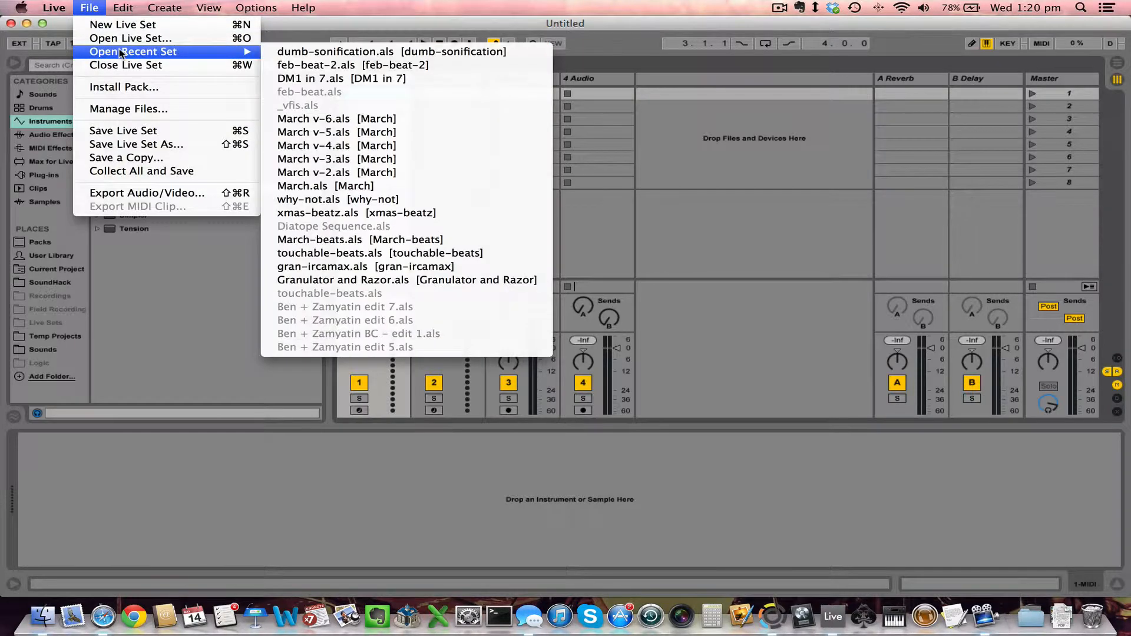
pyautogui.moveTo(420, 52)
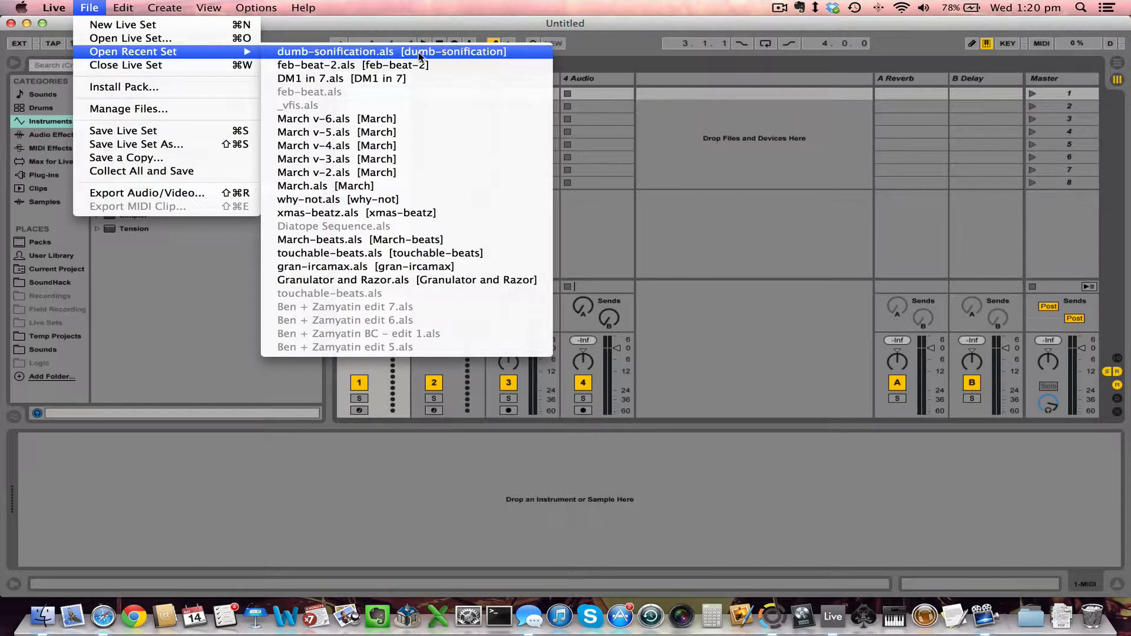
pyautogui.click(388, 52)
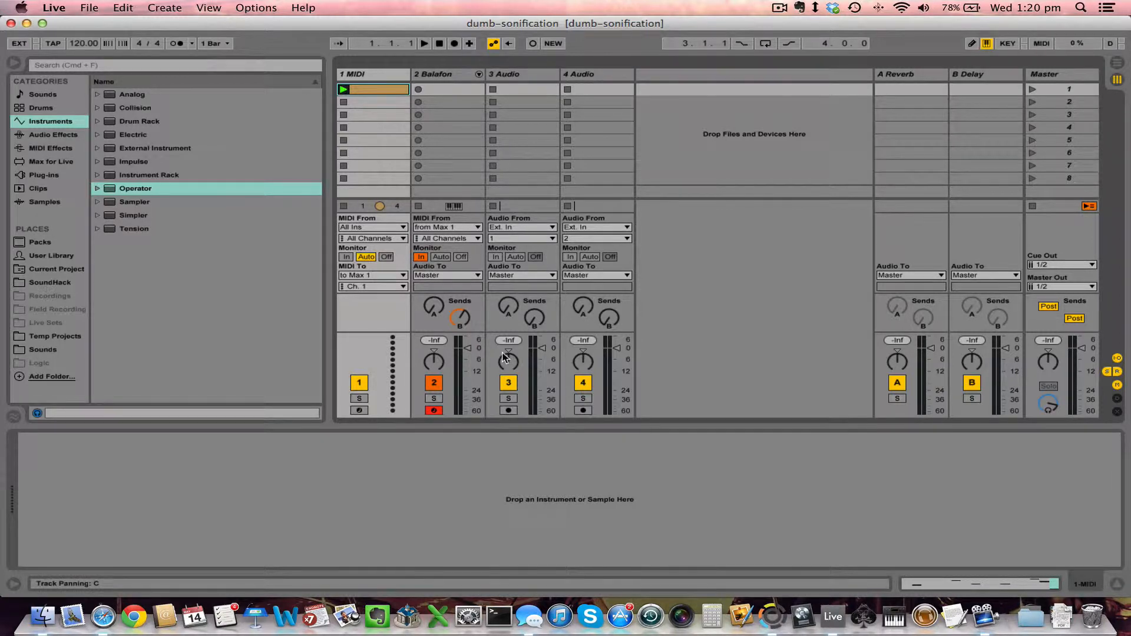
# Step: Show the Balafon track and its devices, which take MIDI from 'from Max 1'
pyautogui.click(447, 74)
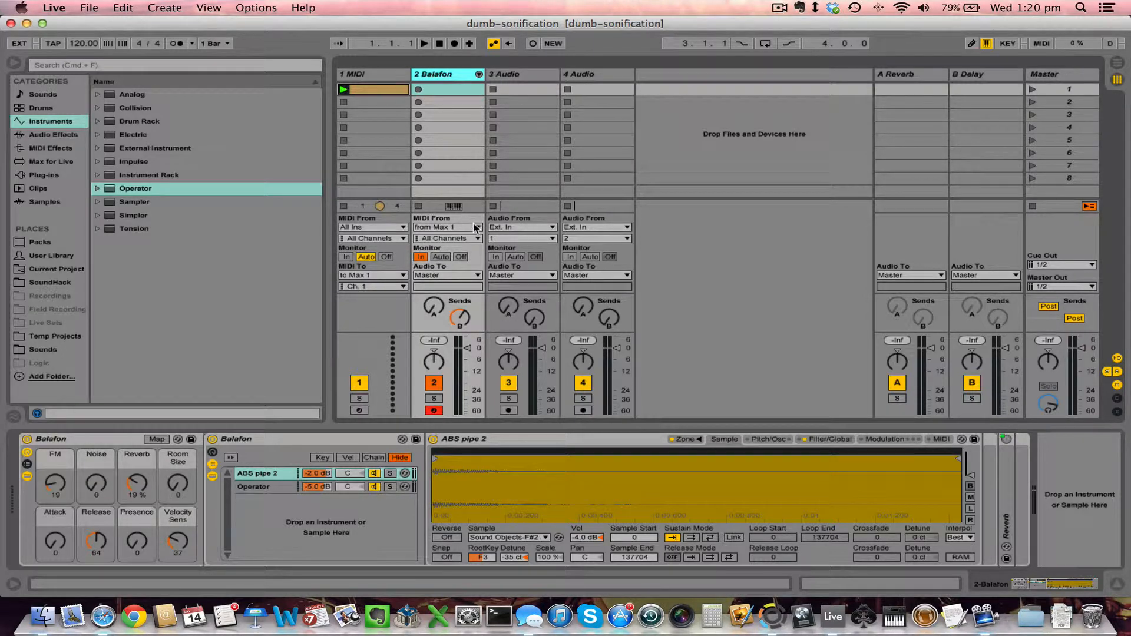
pyautogui.click(448, 227)
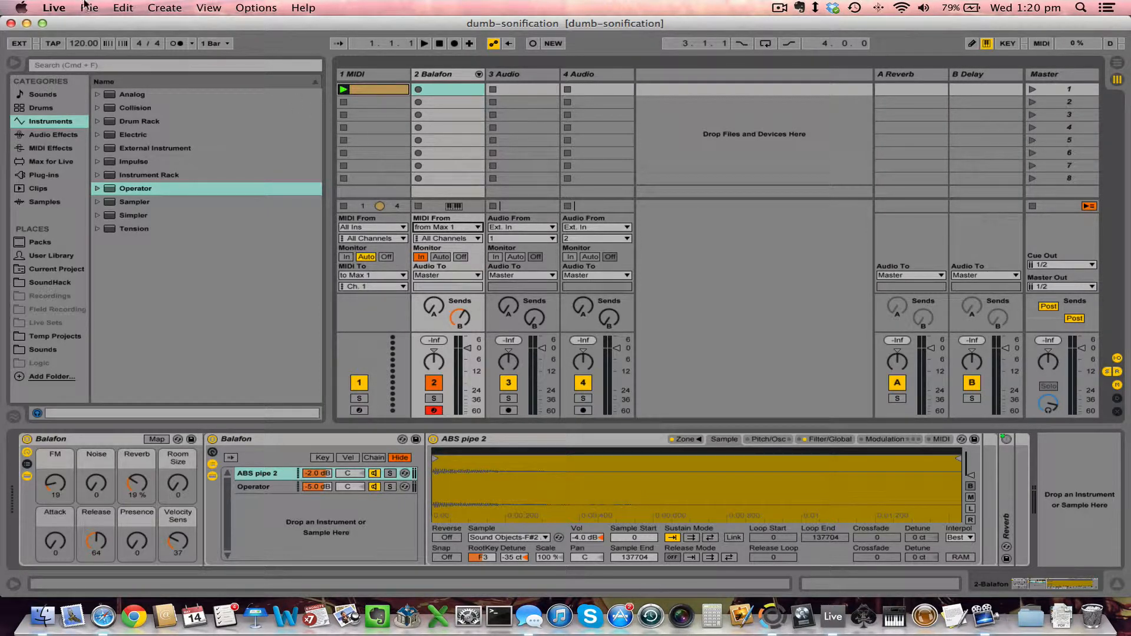
pyautogui.click(57, 7)
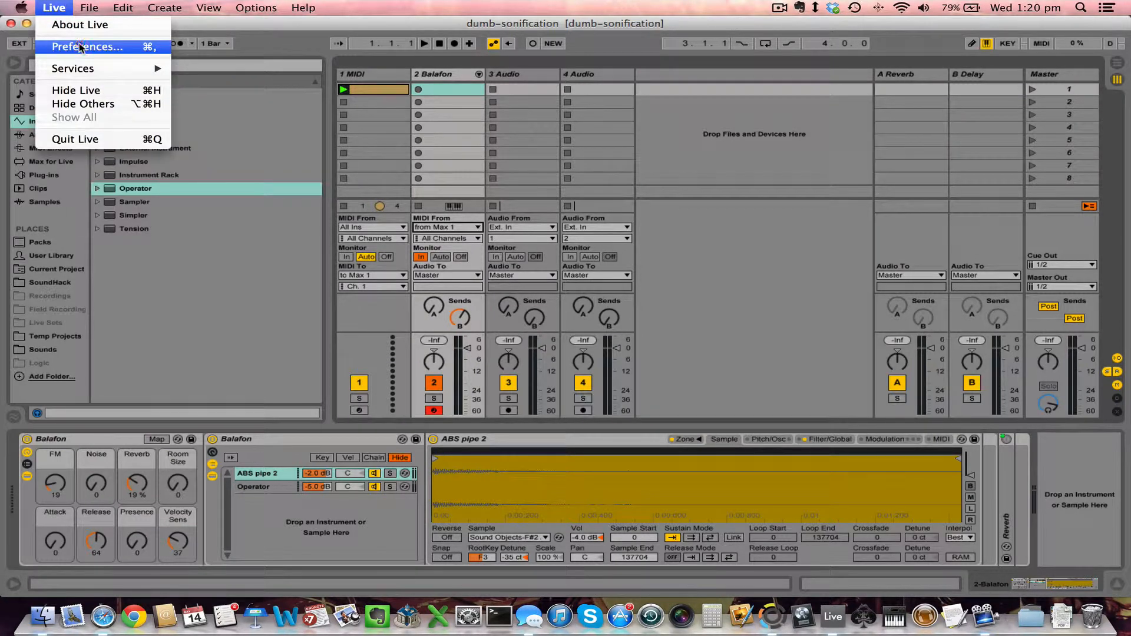
# Step: Turn Track on for the 'Output: to Max 1' port in Live's MIDI Sync preferences
pyautogui.click(88, 48)
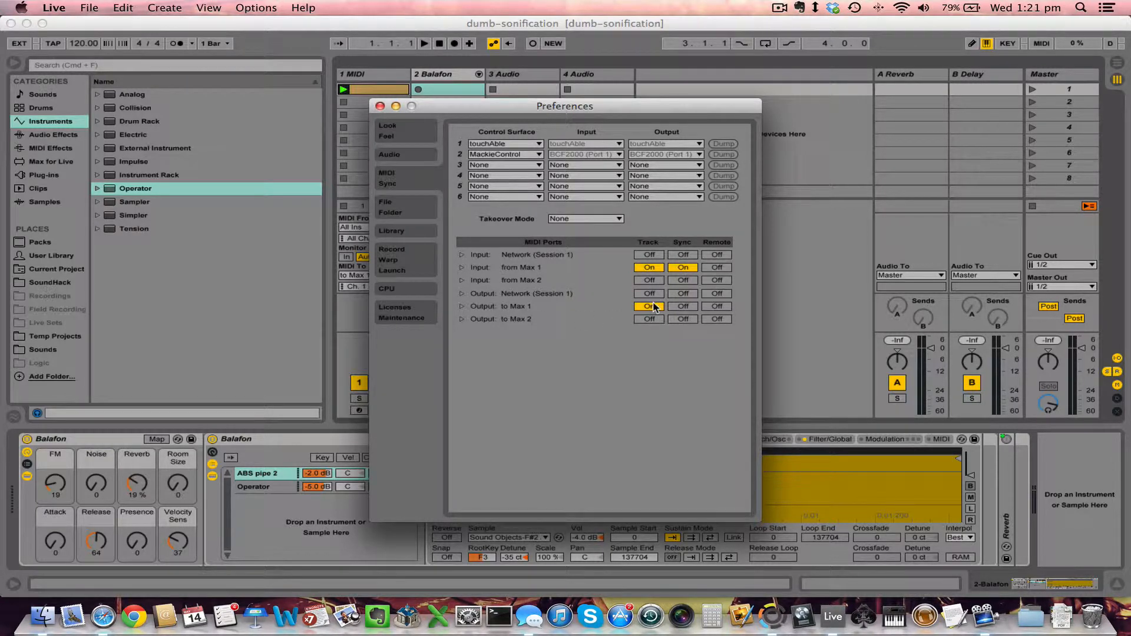
pyautogui.click(379, 106)
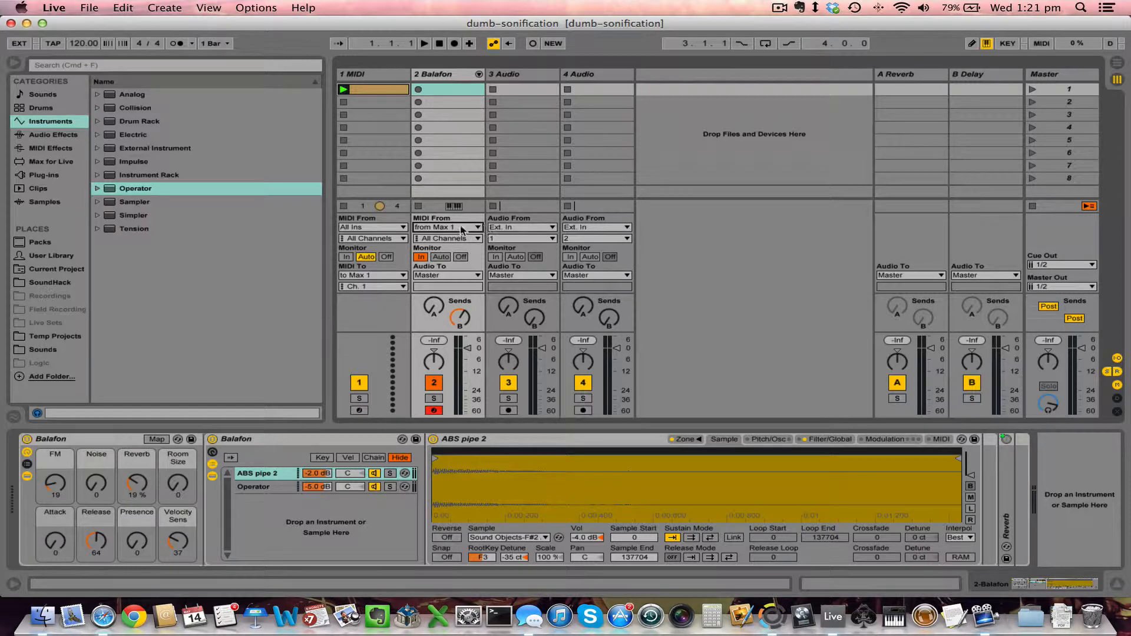
pyautogui.moveTo(441, 229)
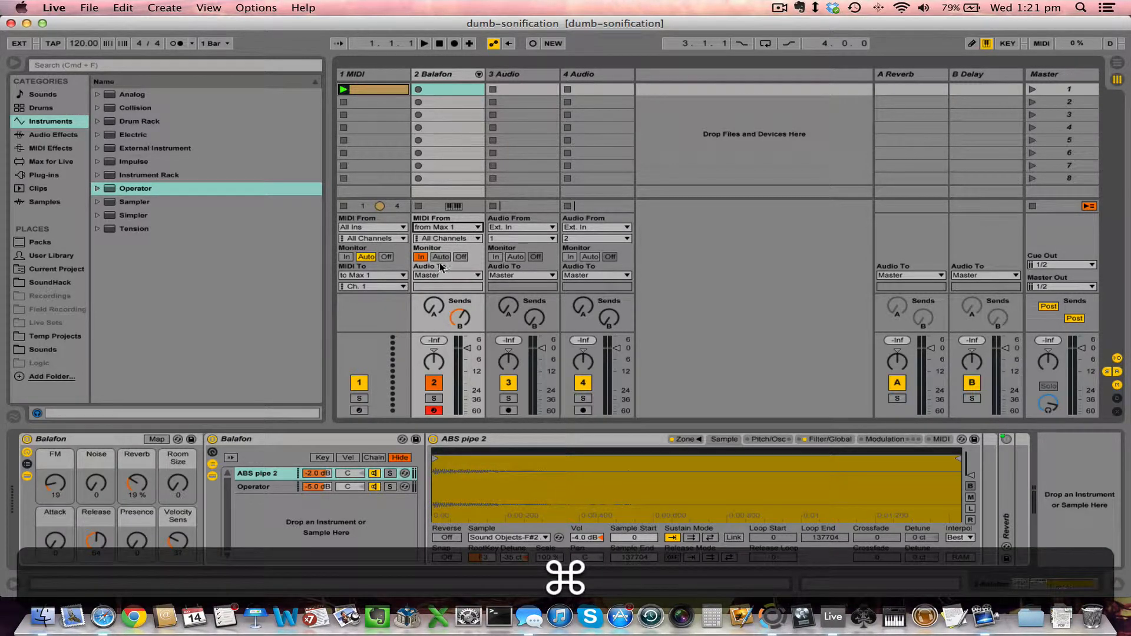
# Step: Bang once under metro 250 so a scaled note plays through Live's Balafon track
pyautogui.press('cmd+tab')
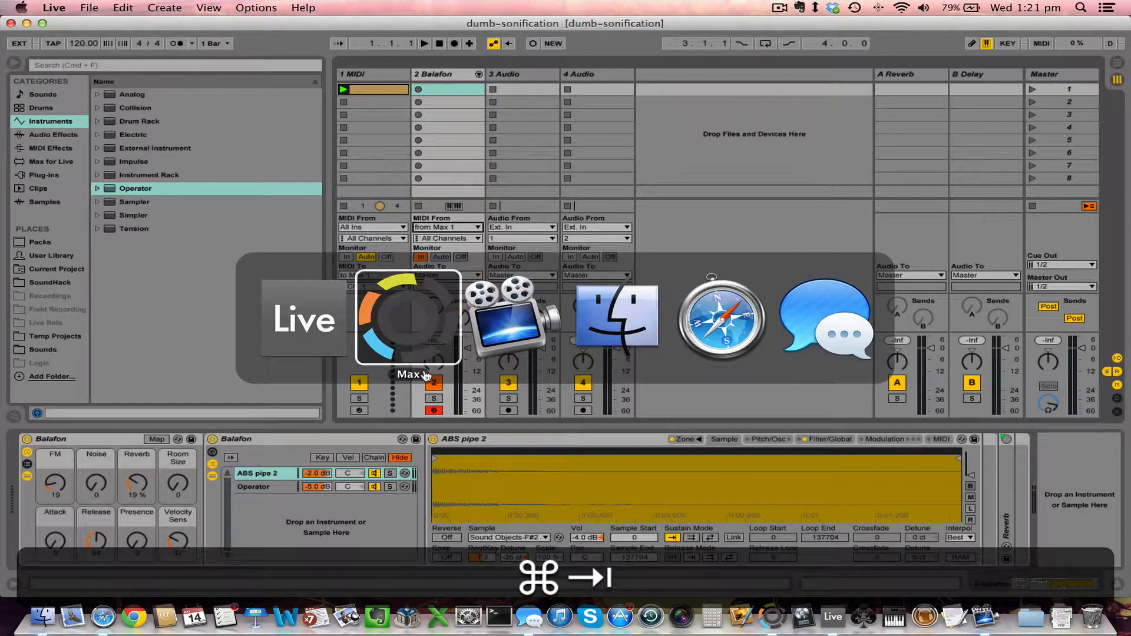
pyautogui.click(408, 321)
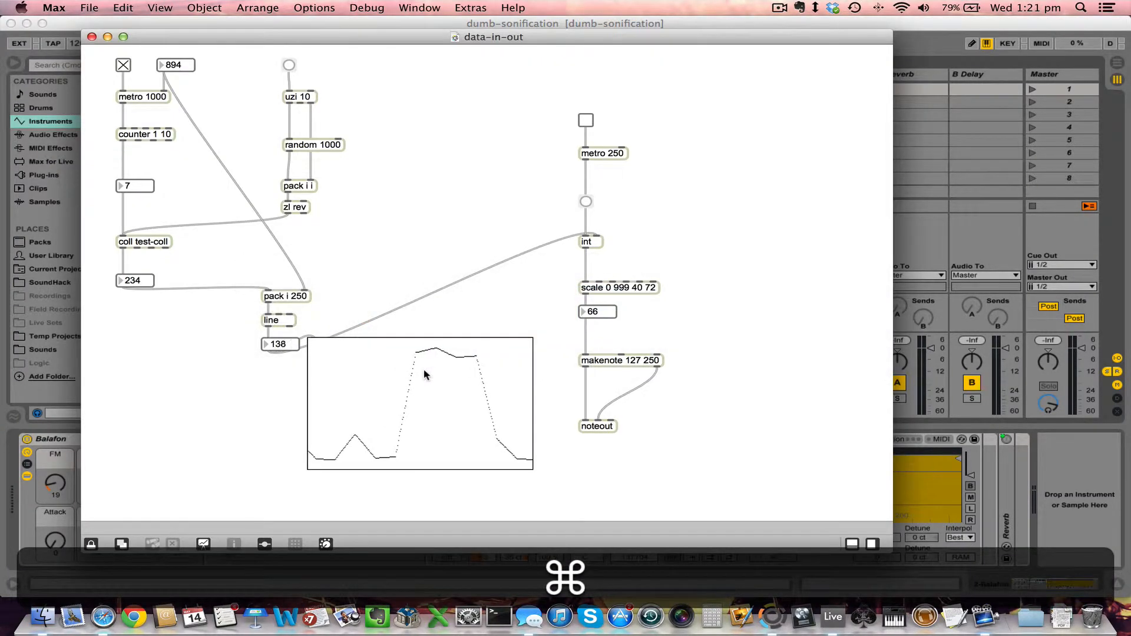
pyautogui.moveTo(609, 428)
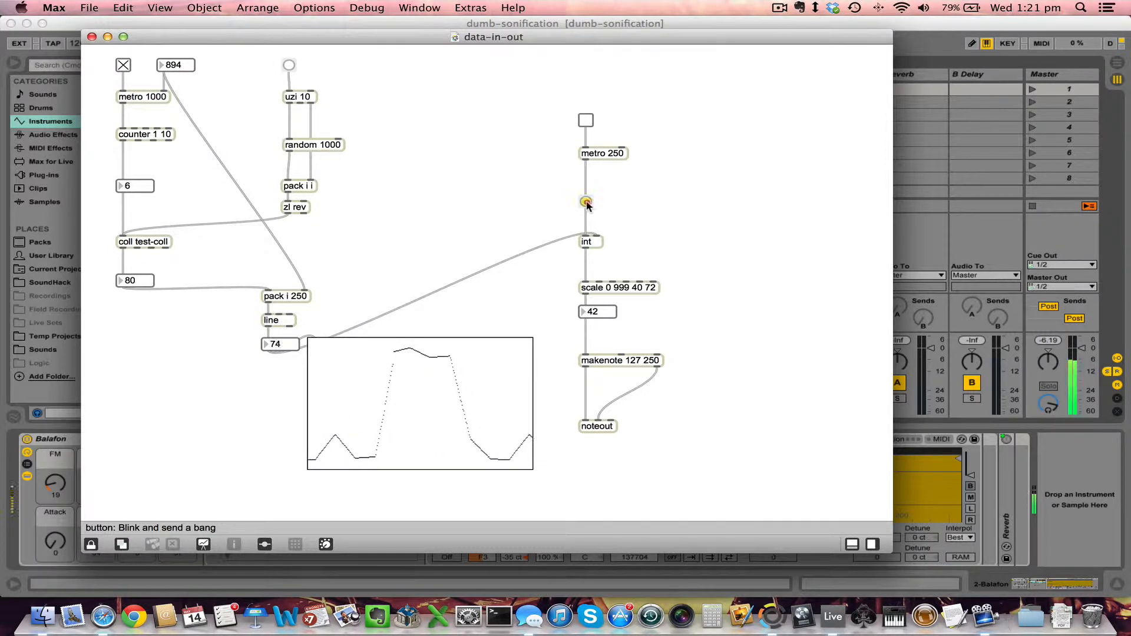
pyautogui.click(585, 201)
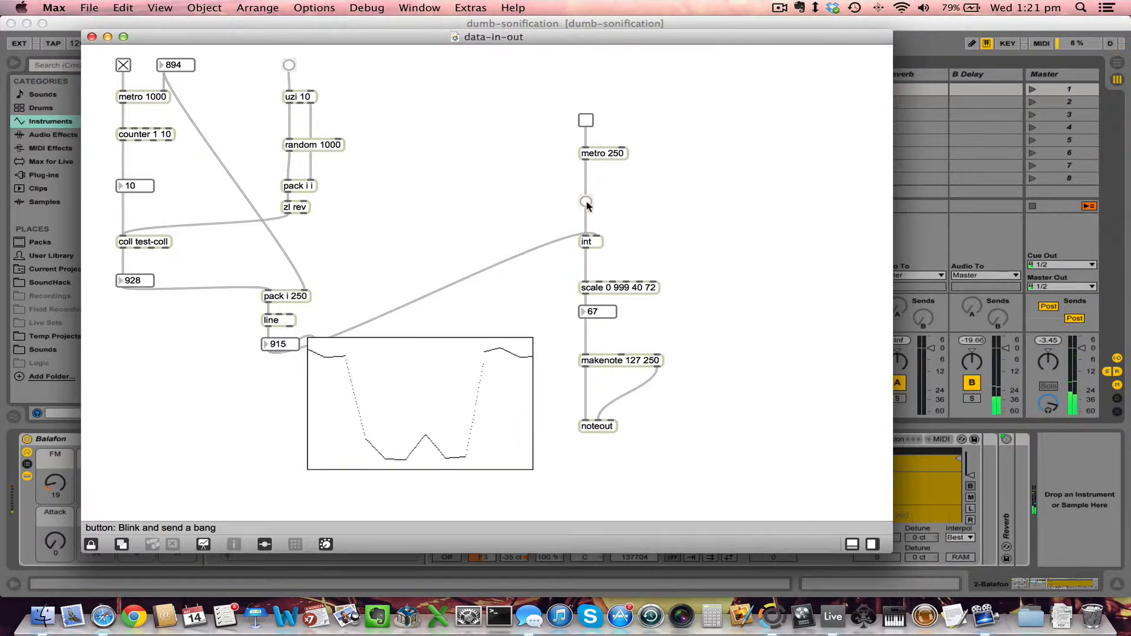
pyautogui.press('Cmd+Tab')
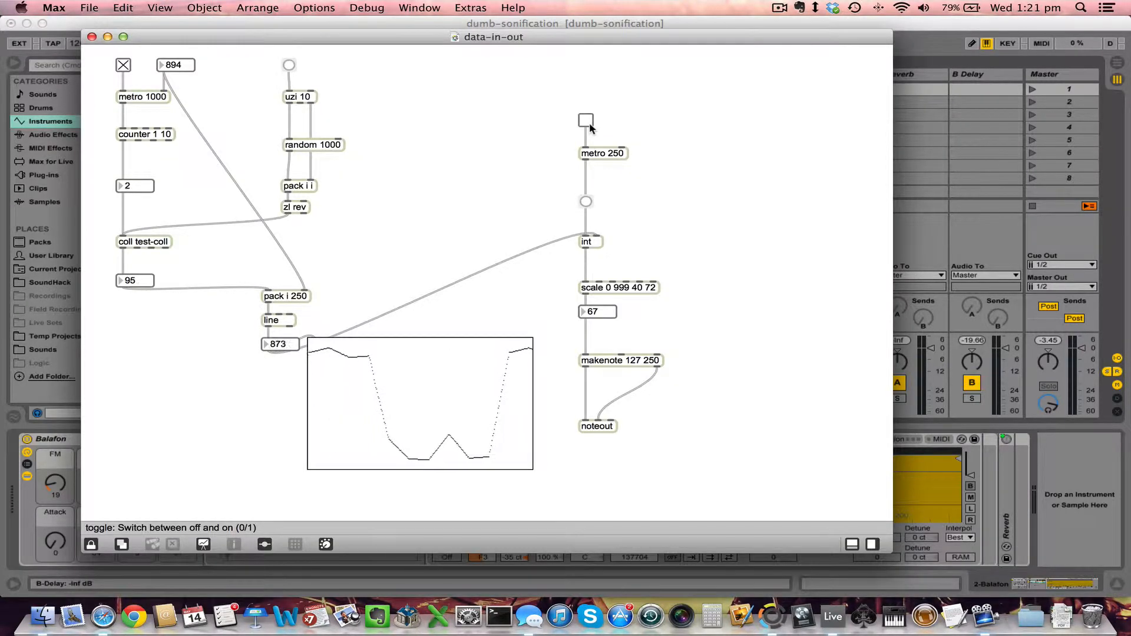
pyautogui.click(585, 120)
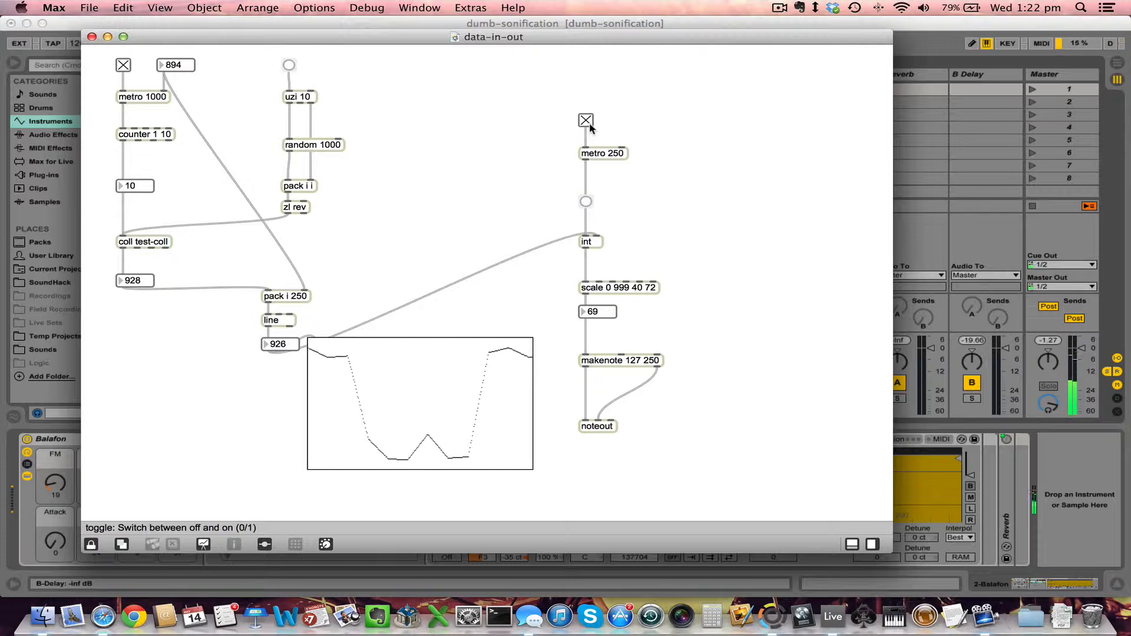
pyautogui.press('cmd+tab')
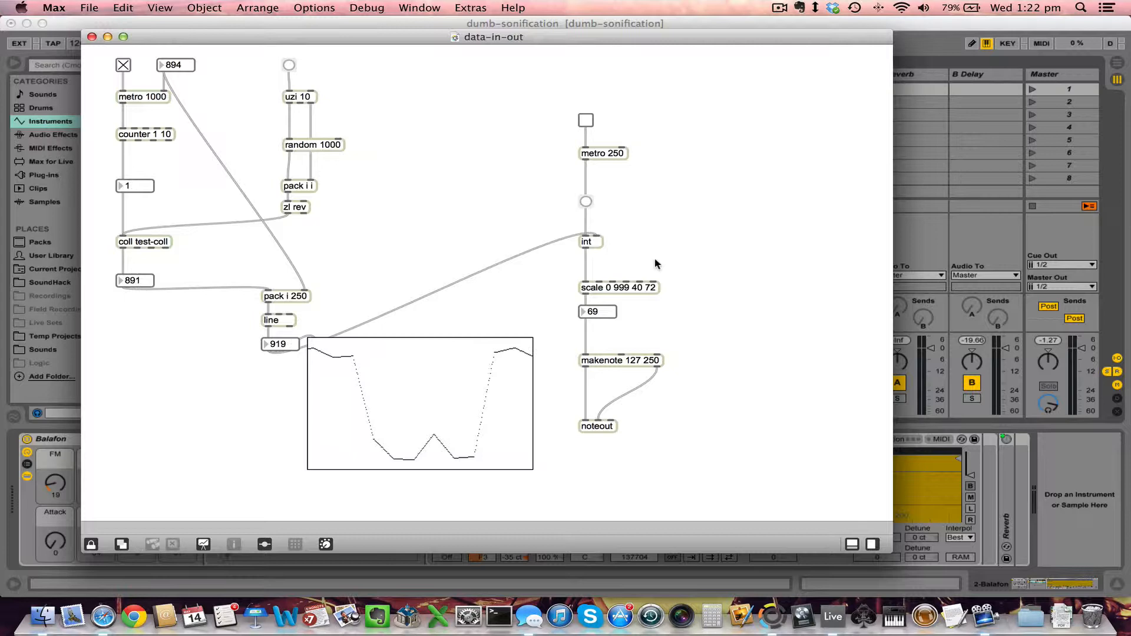
# Step: Switch to Live and select the Balafon track in the session view
pyautogui.press('Cmd+Tab')
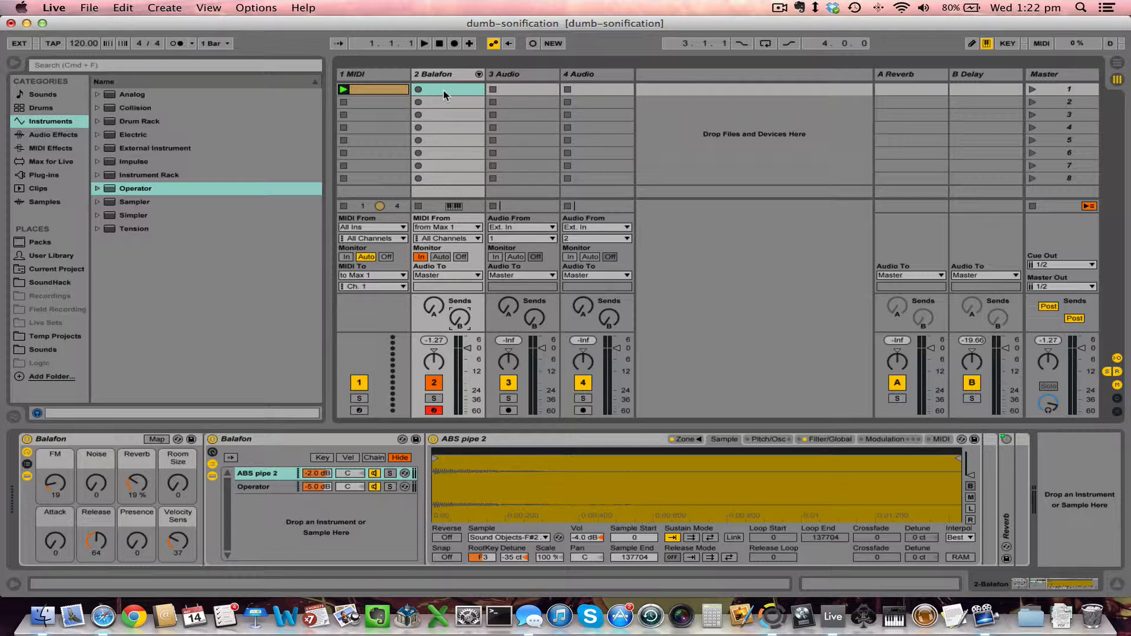
pyautogui.click(1117, 61)
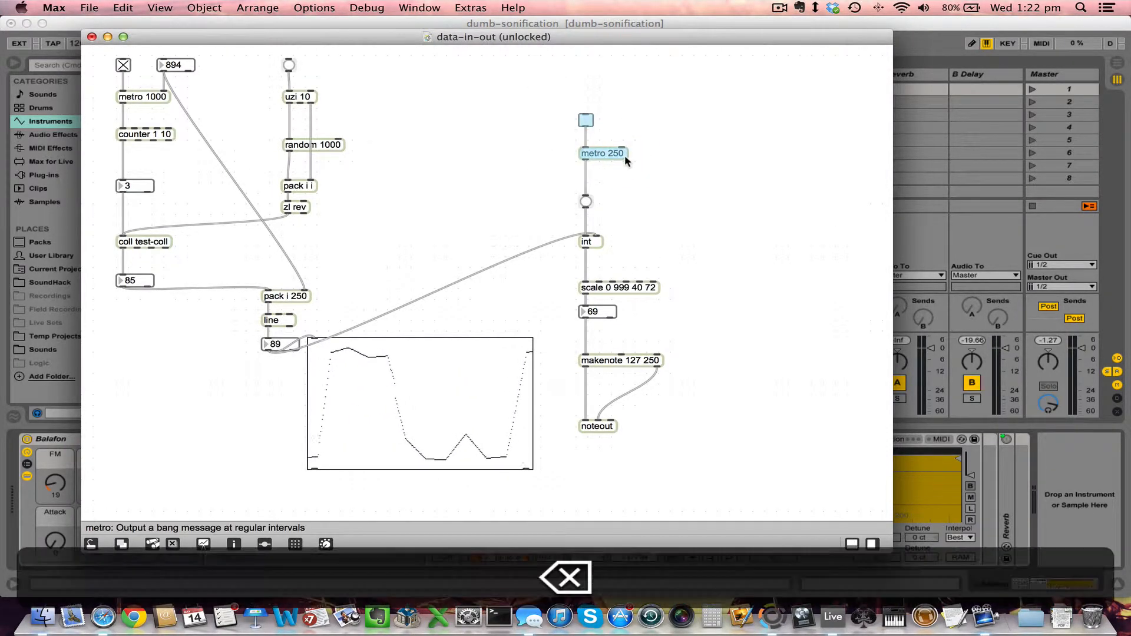
# Step: Confirm the 1 MIDI track's MIDI To routing stays on 'to Max 1'
pyautogui.press('Cmd+Tab')
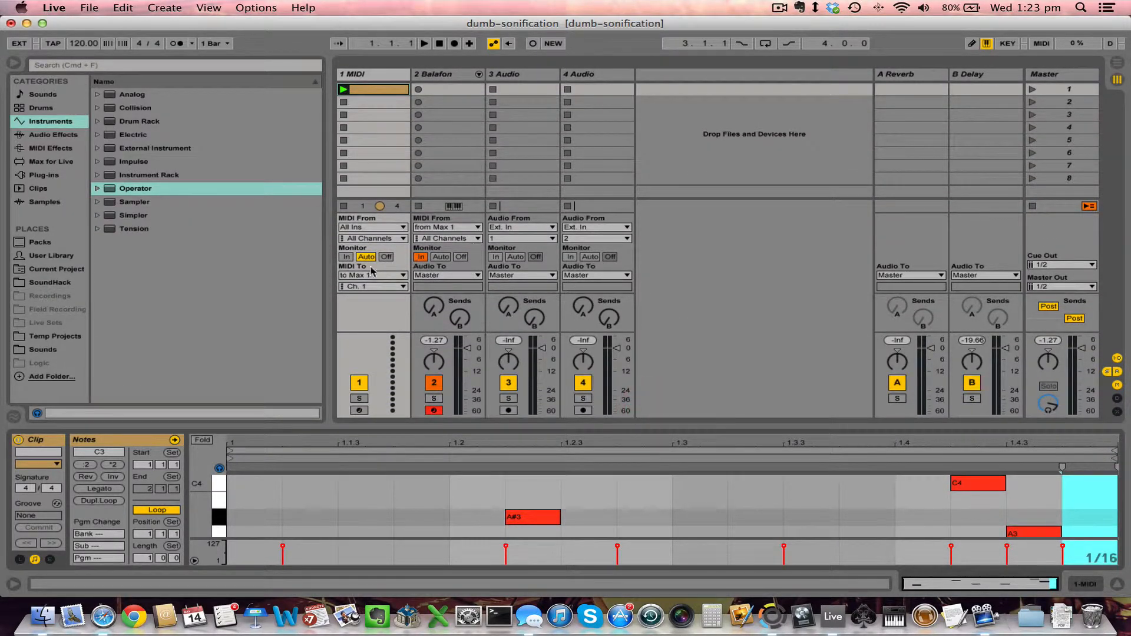
pyautogui.moveTo(479, 214)
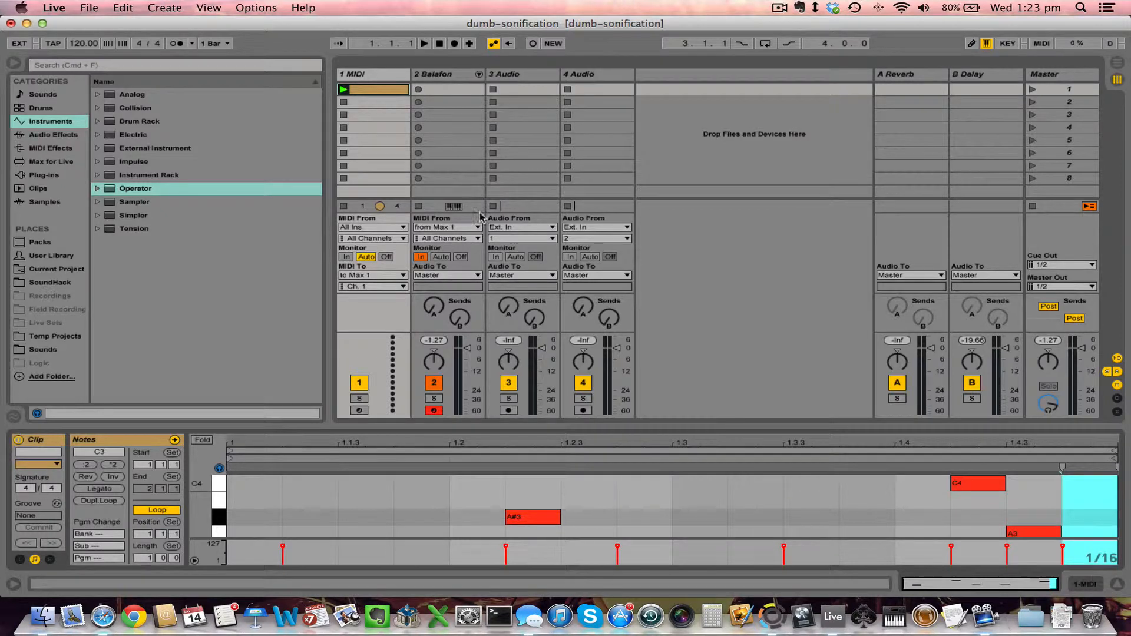
pyautogui.moveTo(410, 284)
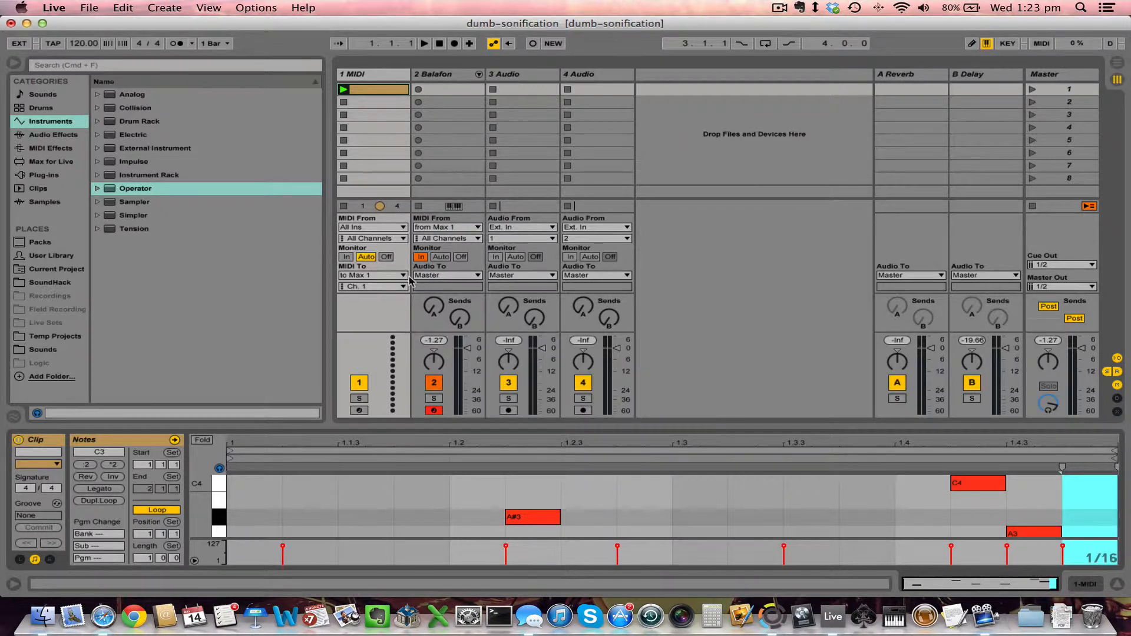
pyautogui.click(393, 275)
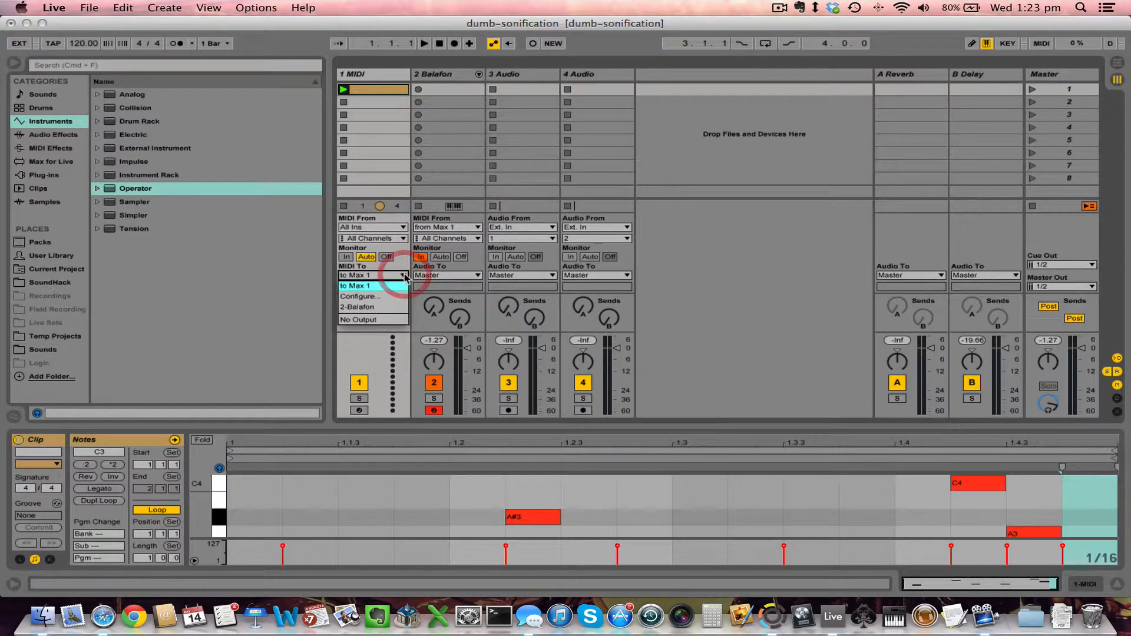
pyautogui.click(369, 286)
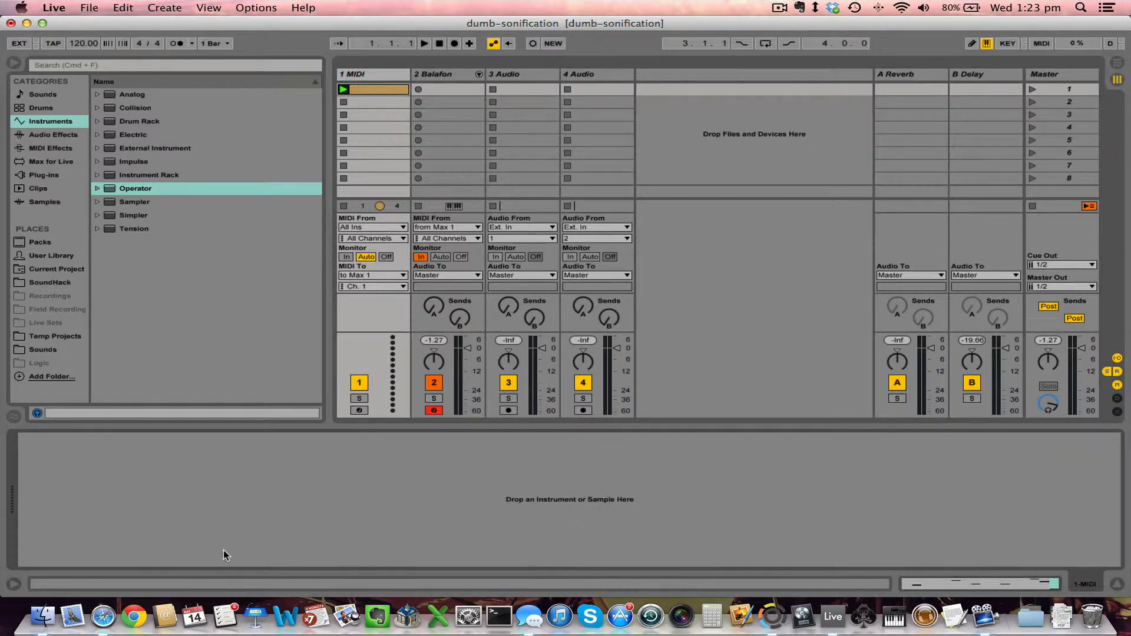
pyautogui.moveTo(395, 276)
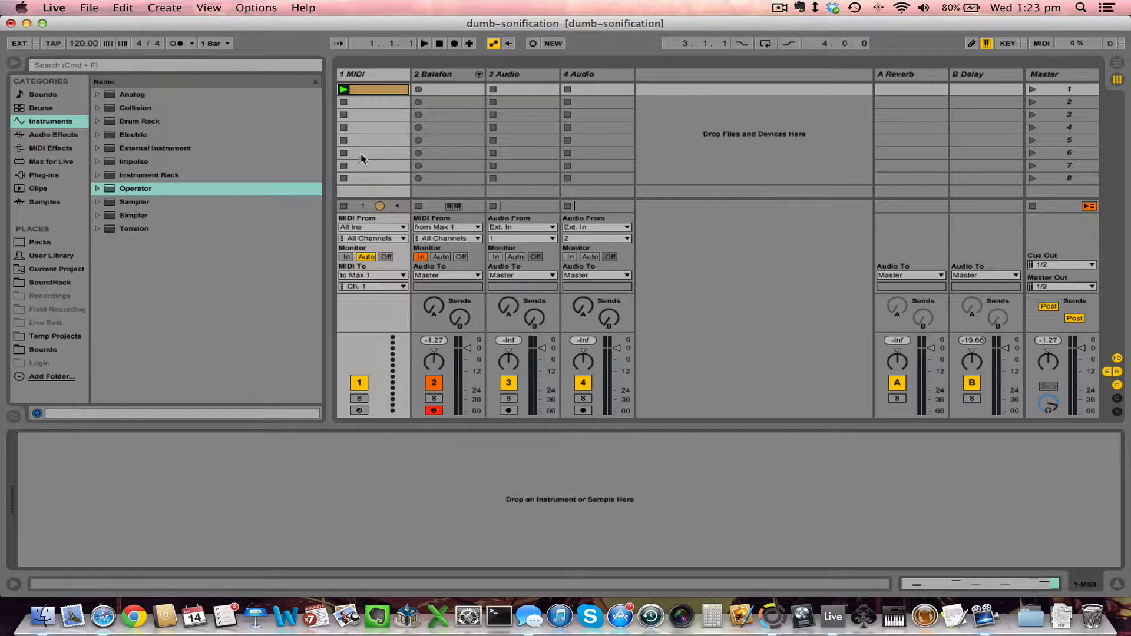
# Step: Create notein and stripnote objects in the unlocked data-in-out patch
pyautogui.click(342, 89)
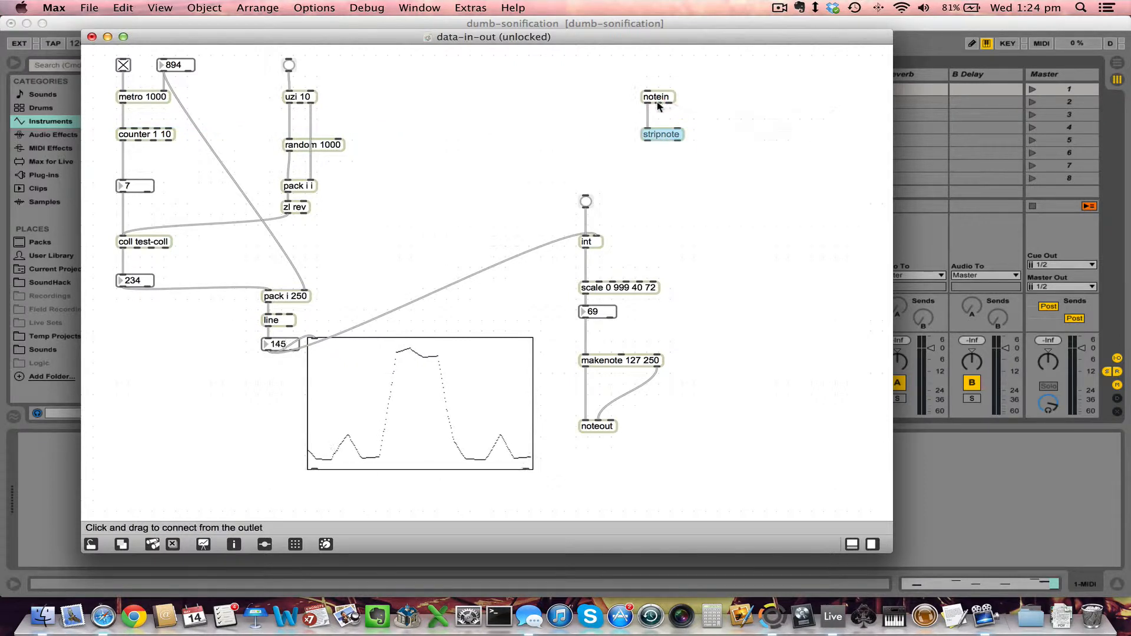
# Step: Patch notein's left outlet into stripnote's inlet
pyautogui.moveTo(653, 107); pyautogui.dragTo(676, 135)
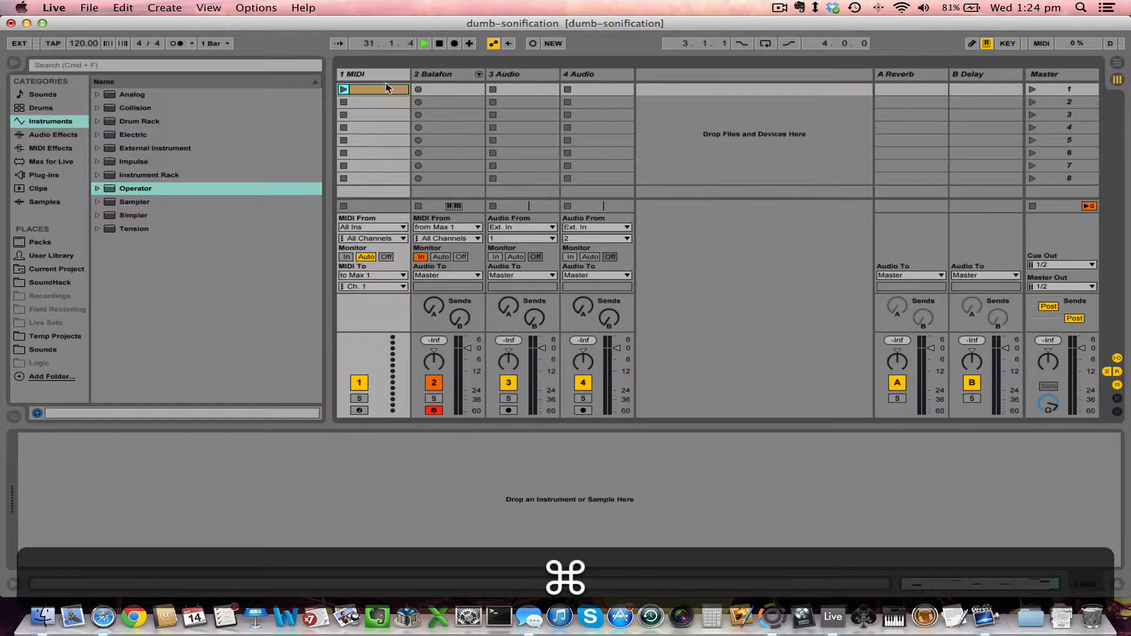
# Step: Show the 1 MIDI track's clip notes in Live's Clip View
pyautogui.doubleClick(379, 89)
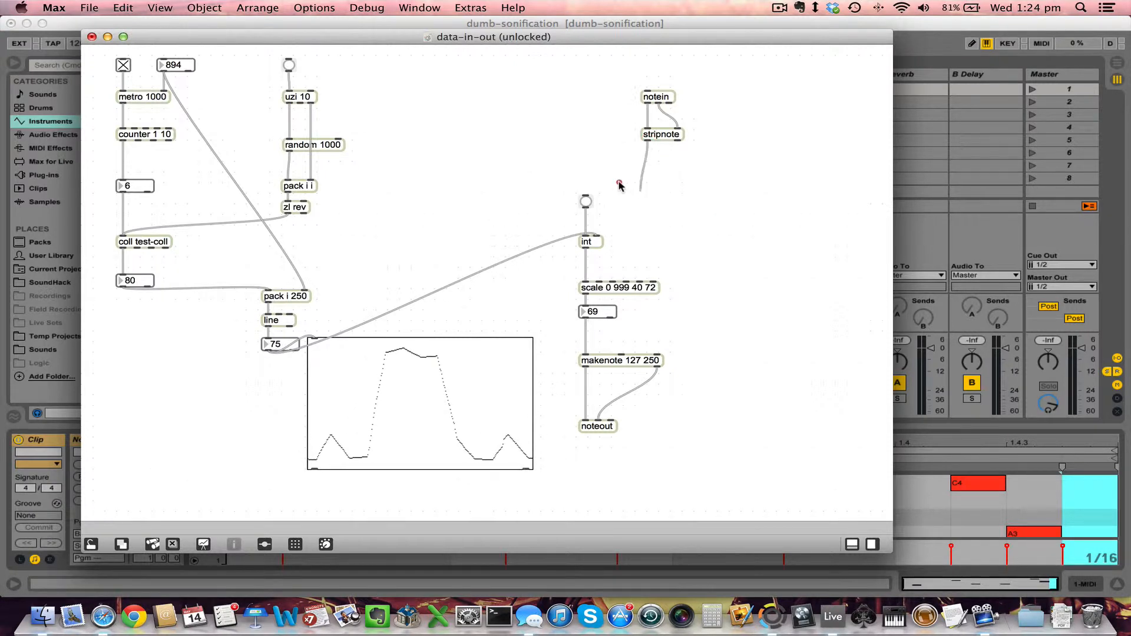
# Step: Feed stripnote into the bang above int, move the note pair beside it, and relock the patch
pyautogui.moveTo(646, 142); pyautogui.dragTo(585, 188)
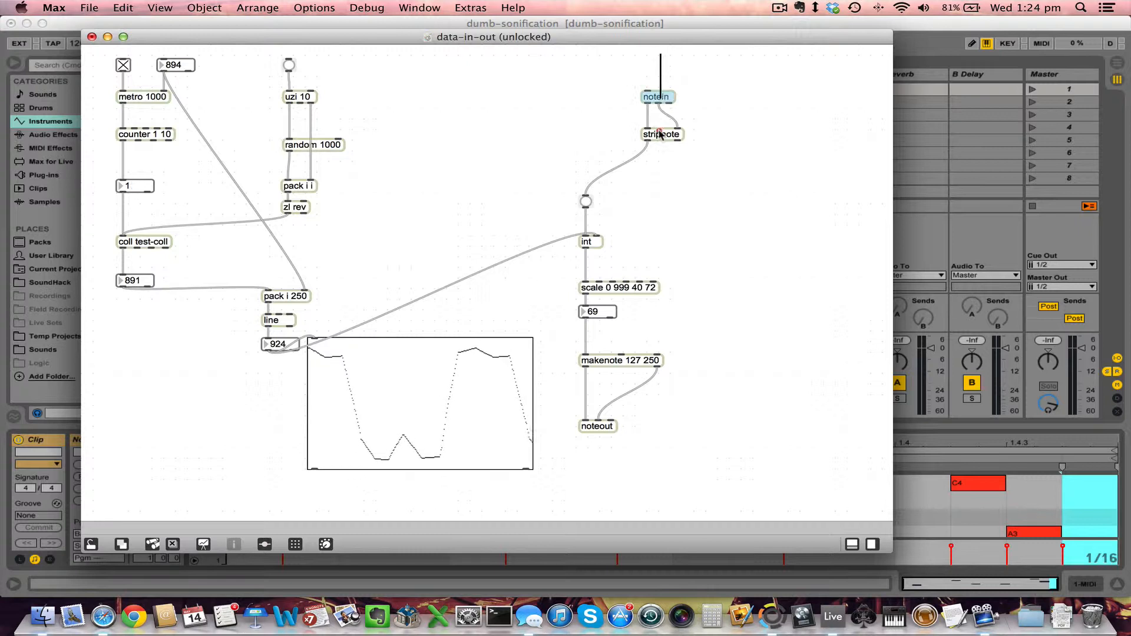
pyautogui.moveTo(656, 133); pyautogui.dragTo(600, 152)
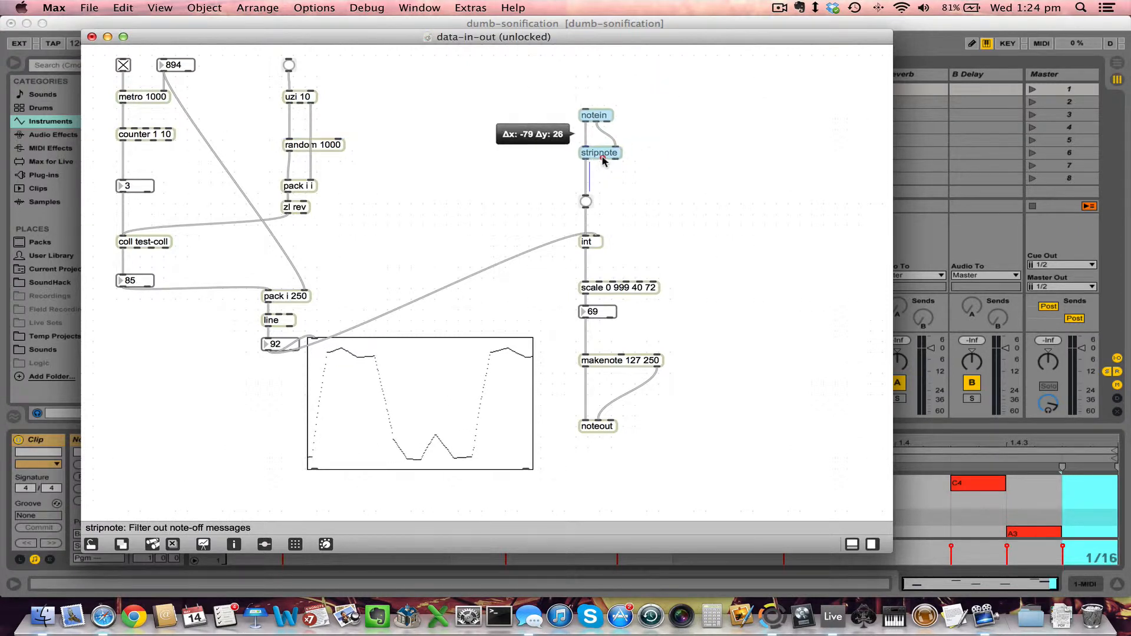
pyautogui.press('Cmd+E')
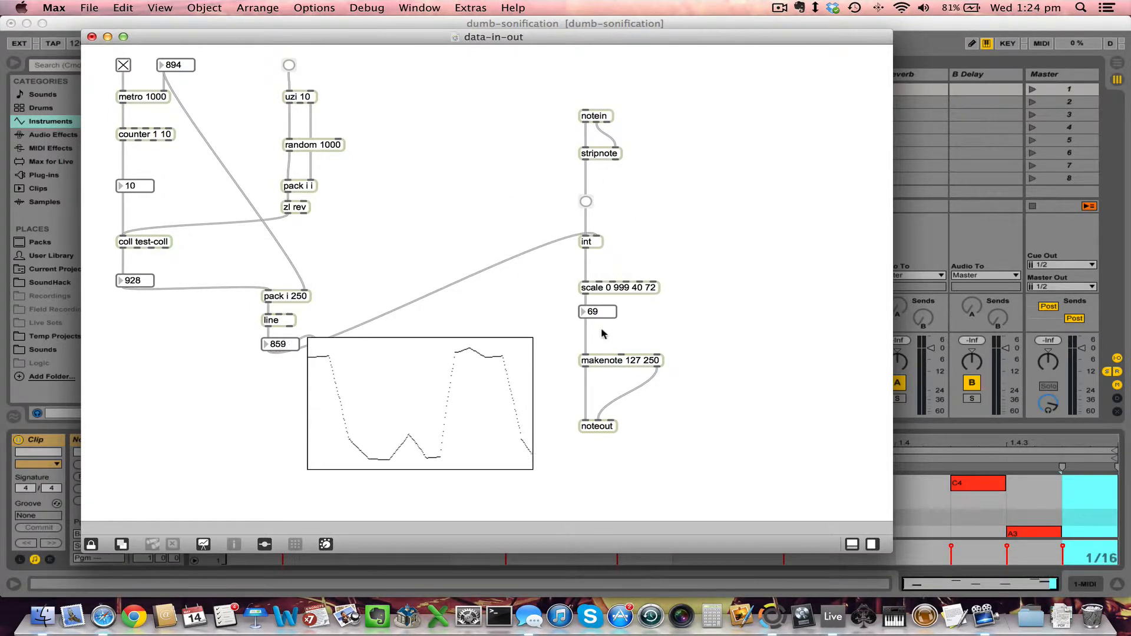
# Step: Set notein's input port to 'to Max 1' and switch back to Ableton Live
pyautogui.click(606, 116)
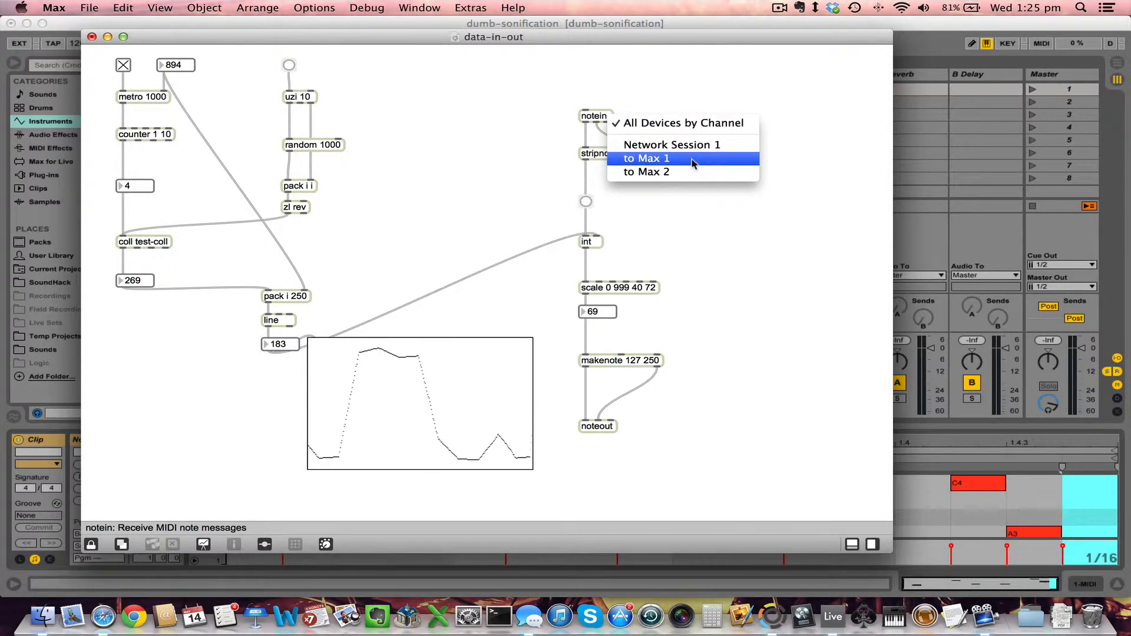
pyautogui.press('cmd+tab')
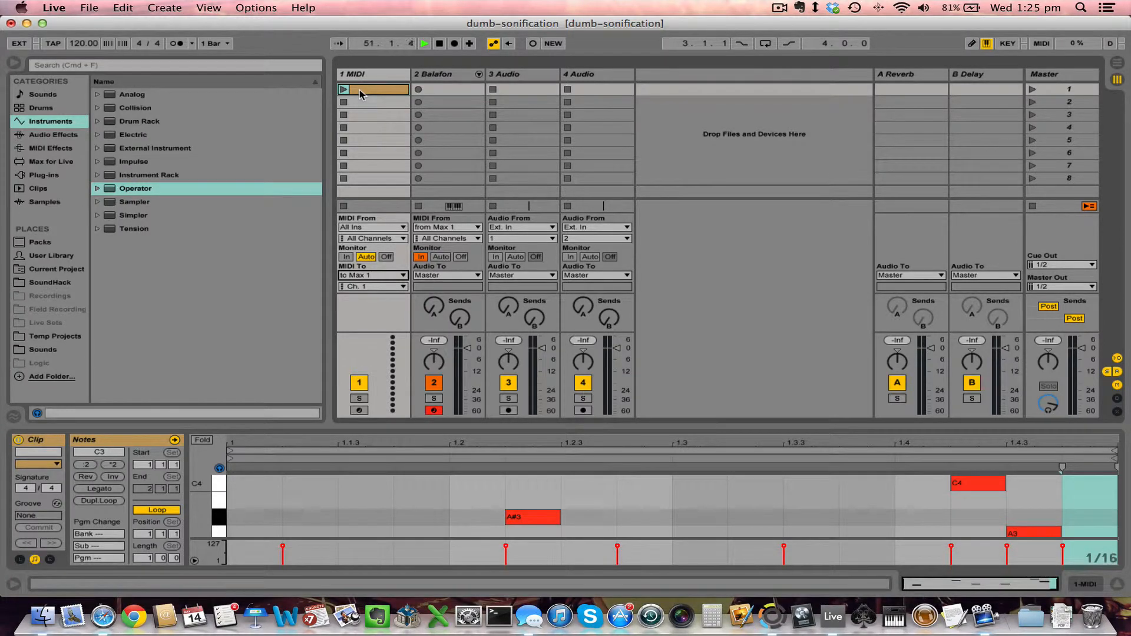
# Step: Launch the 1 MIDI clip, restart playback from the start, and switch over to Max
pyautogui.press('cmd+tab')
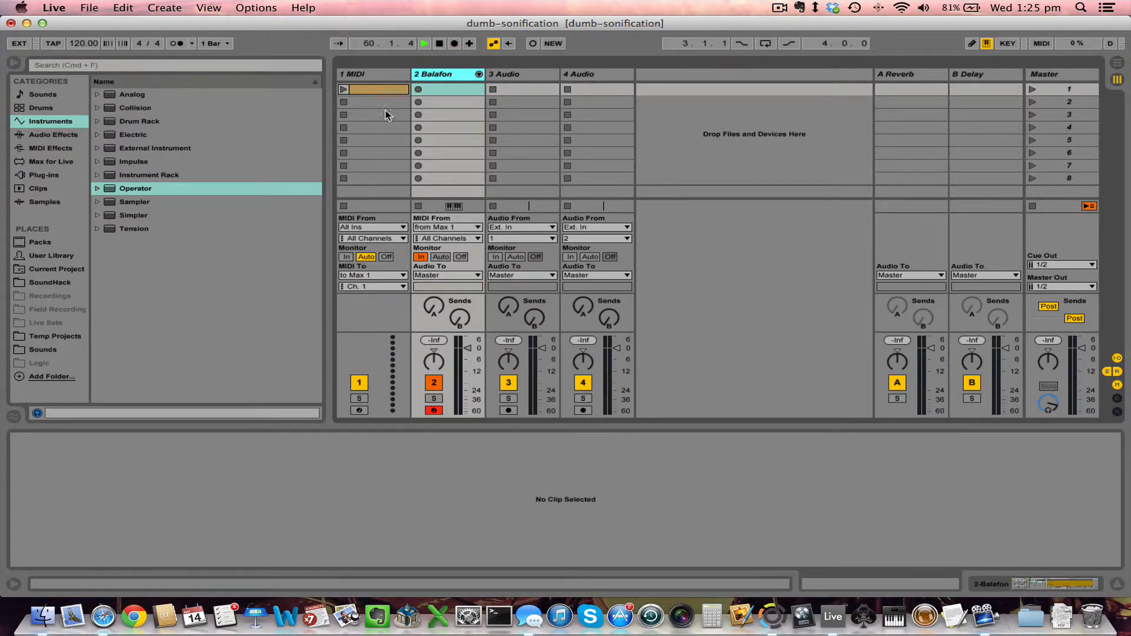
pyautogui.click(344, 89)
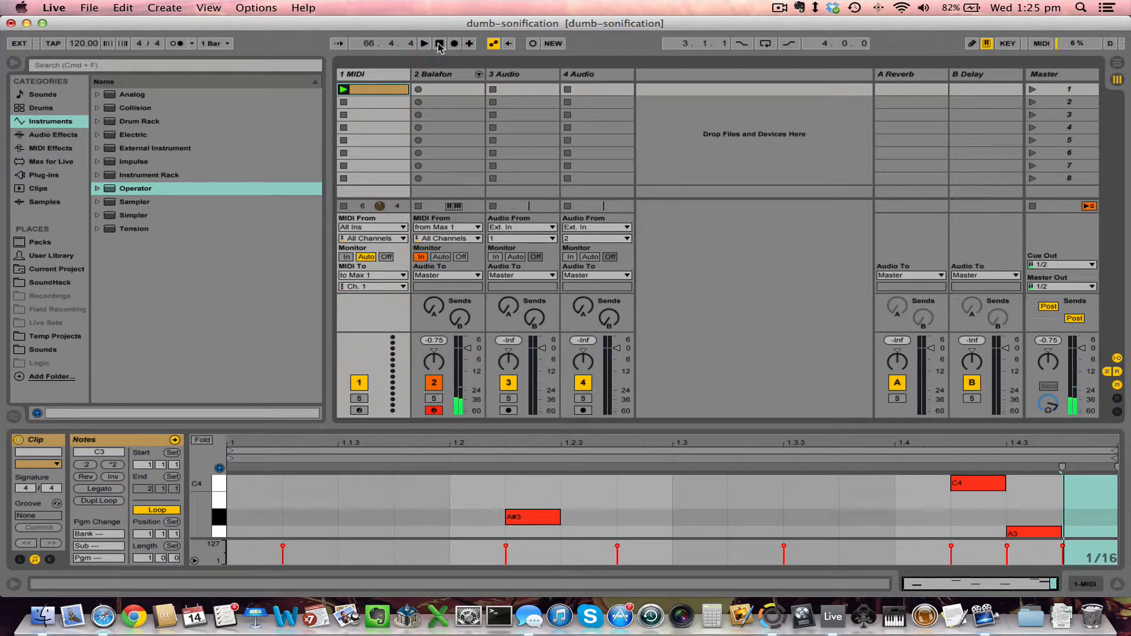
pyautogui.press('Cmd+Tab')
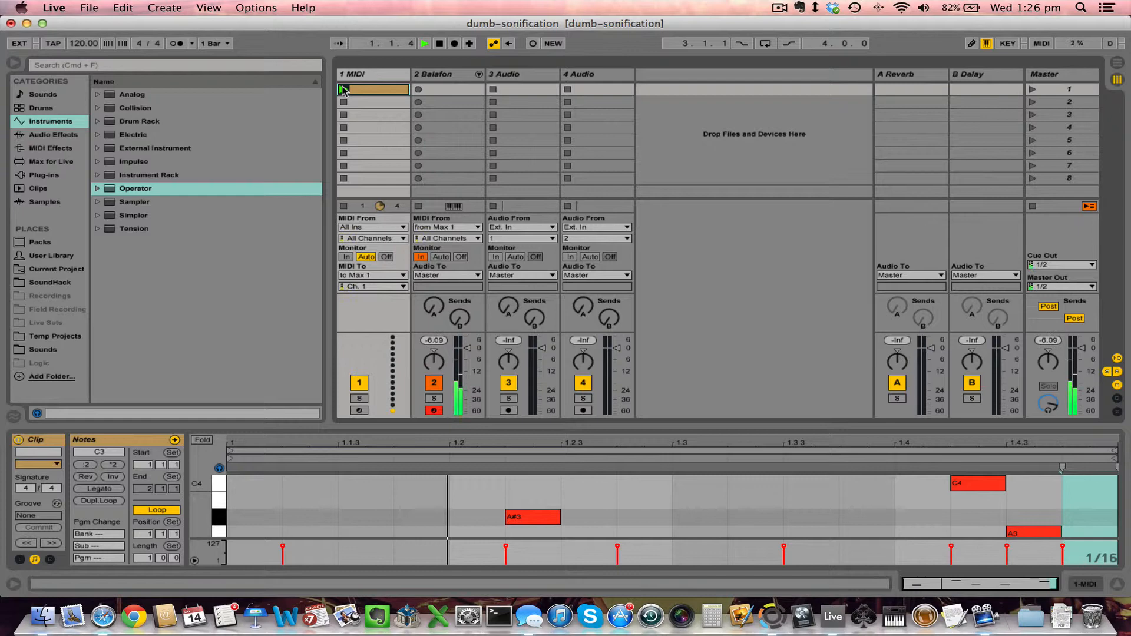
pyautogui.press('cmd+tab')
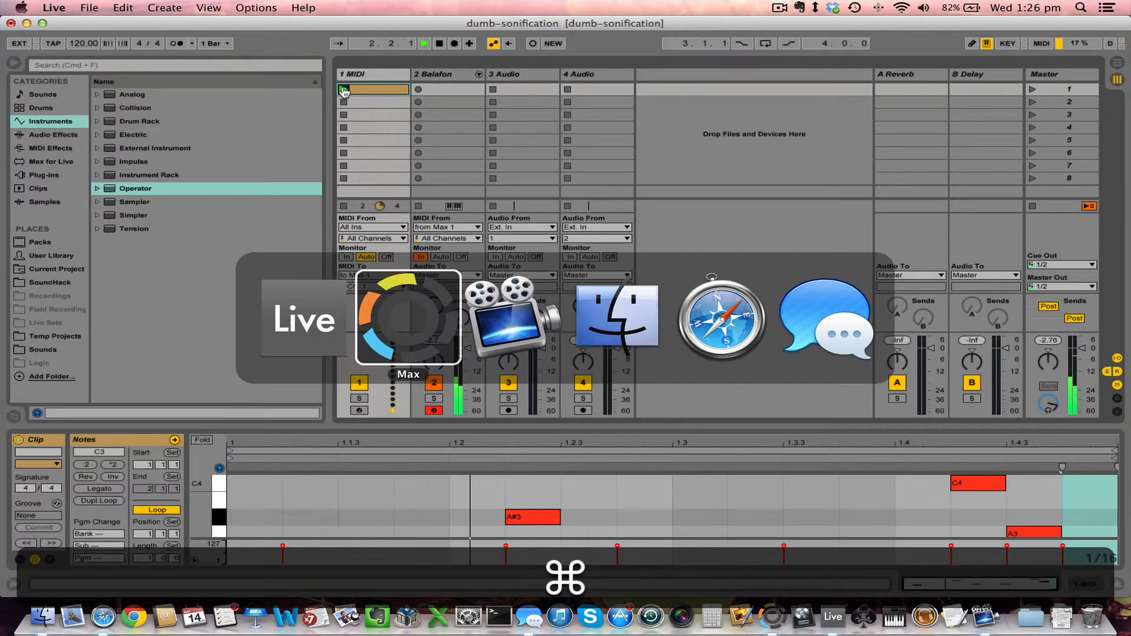
# Step: Select the patch's top number box, then return to Live with the clip still playing
pyautogui.click(408, 321)
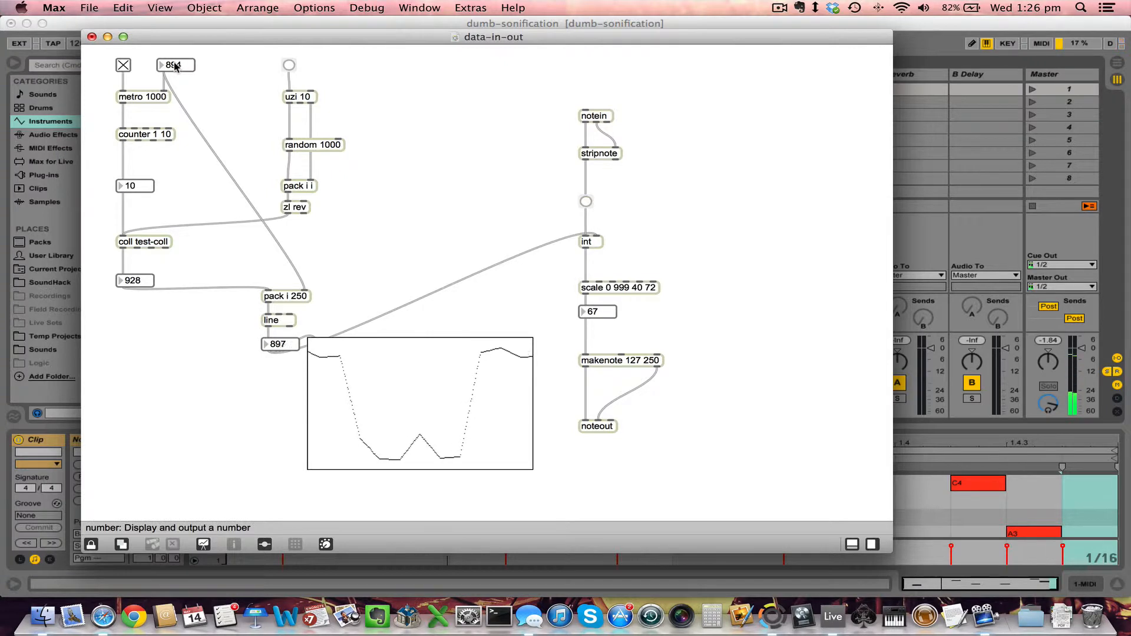
pyautogui.click(174, 65)
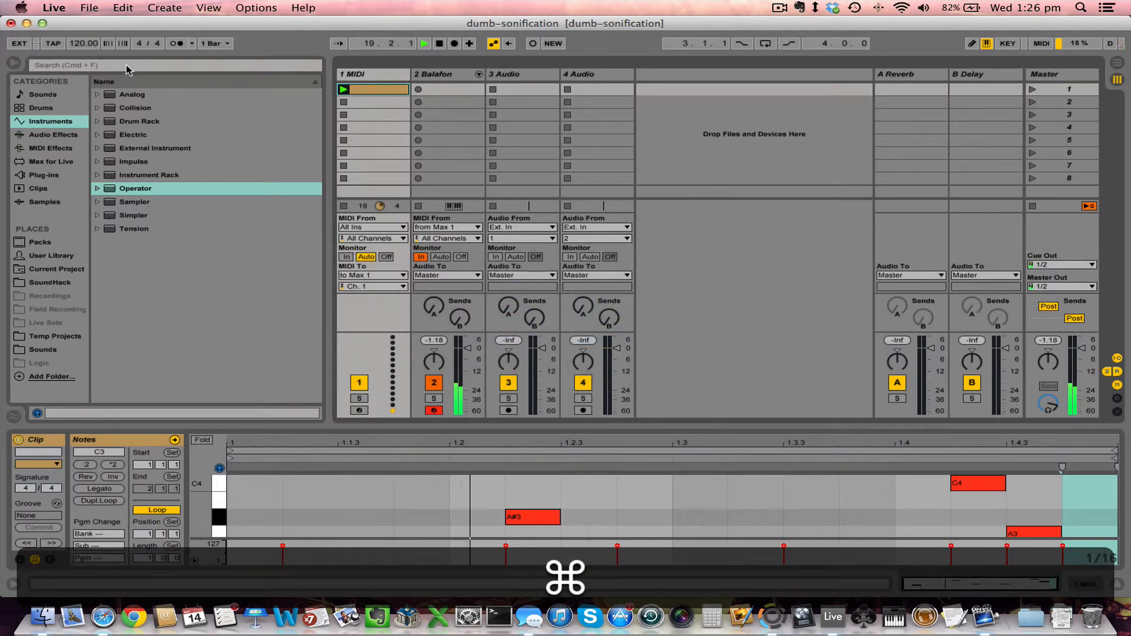
# Step: Focus the data-in-out patch window, its top value reading 5000
pyautogui.click(440, 44)
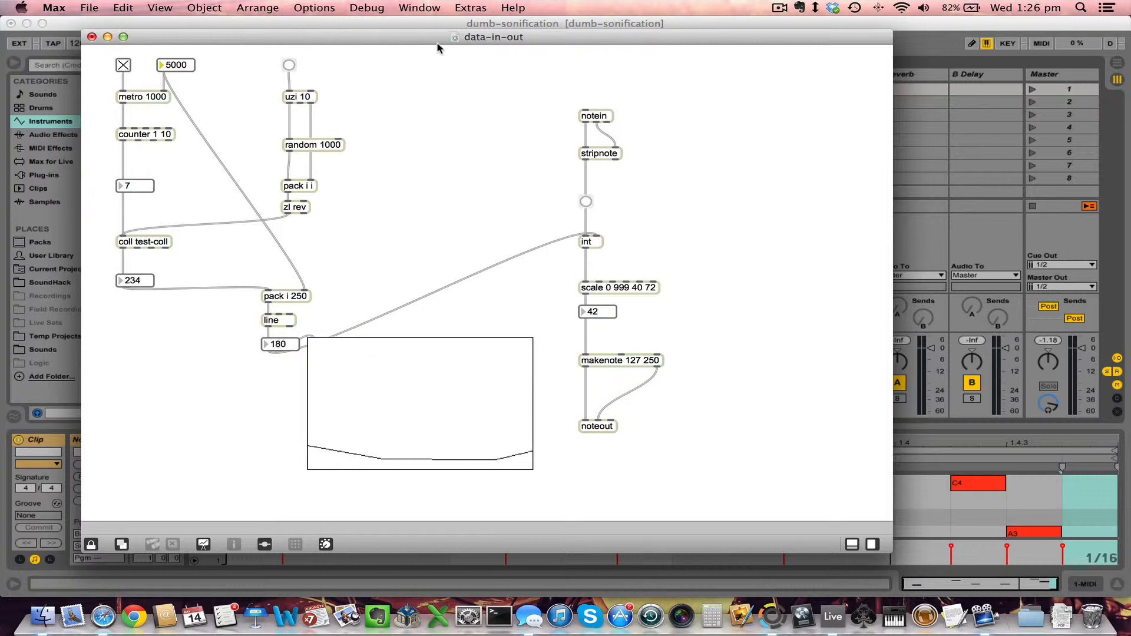
# Step: Show test-coll's ten stored index-value pairs in a window moved beside the patch
pyautogui.click(122, 65)
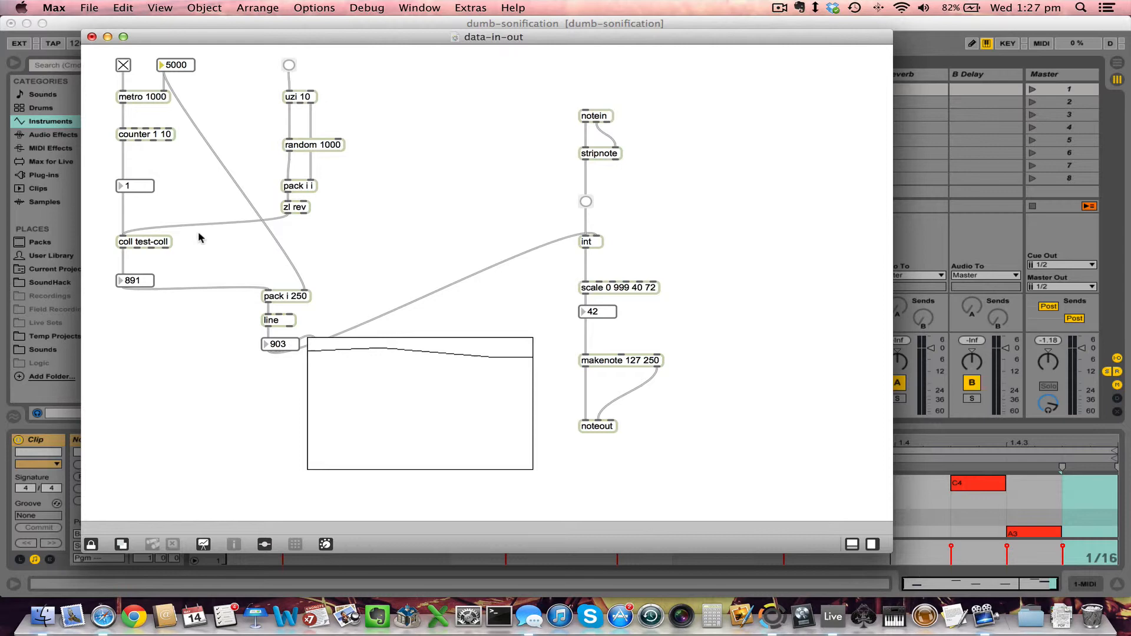
pyautogui.doubleClick(143, 241)
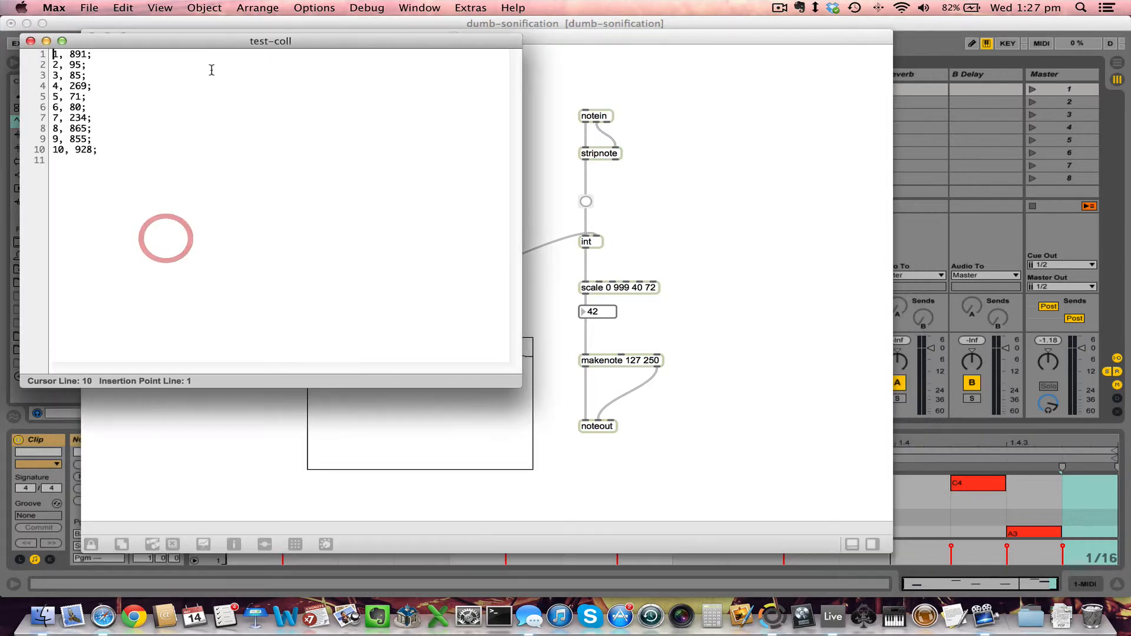
pyautogui.moveTo(271, 41); pyautogui.dragTo(863, 43)
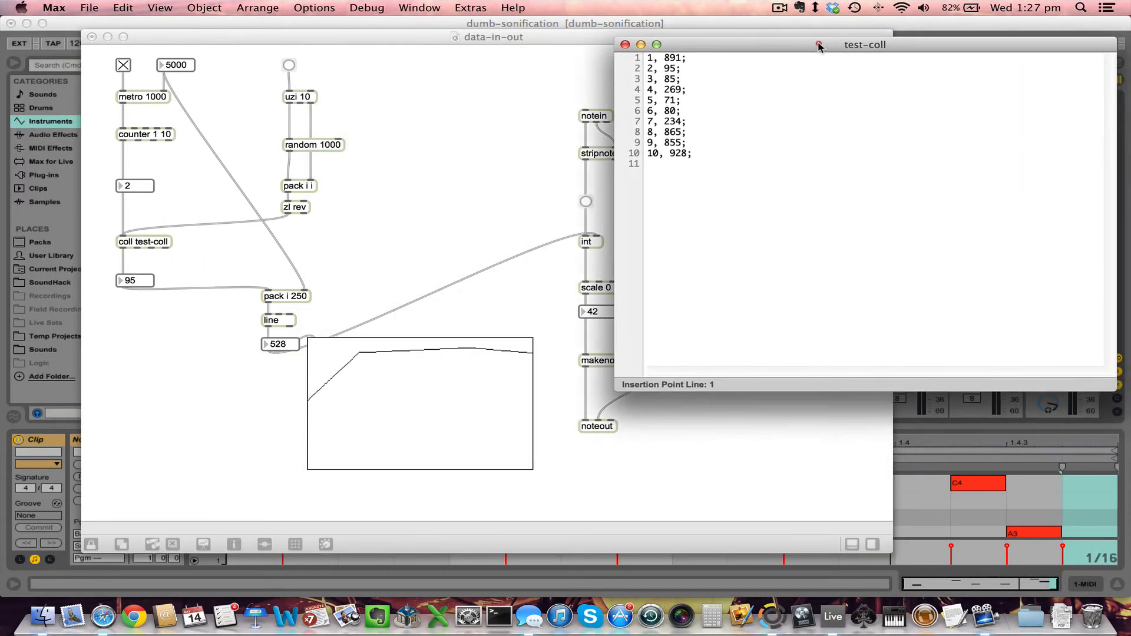